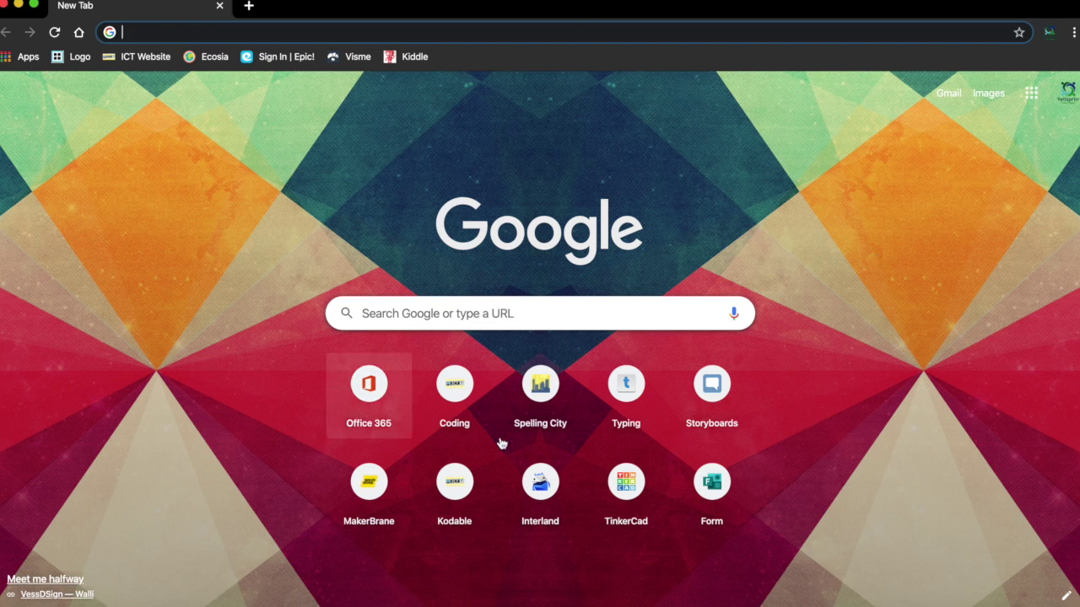
mouse_move(233, 194)
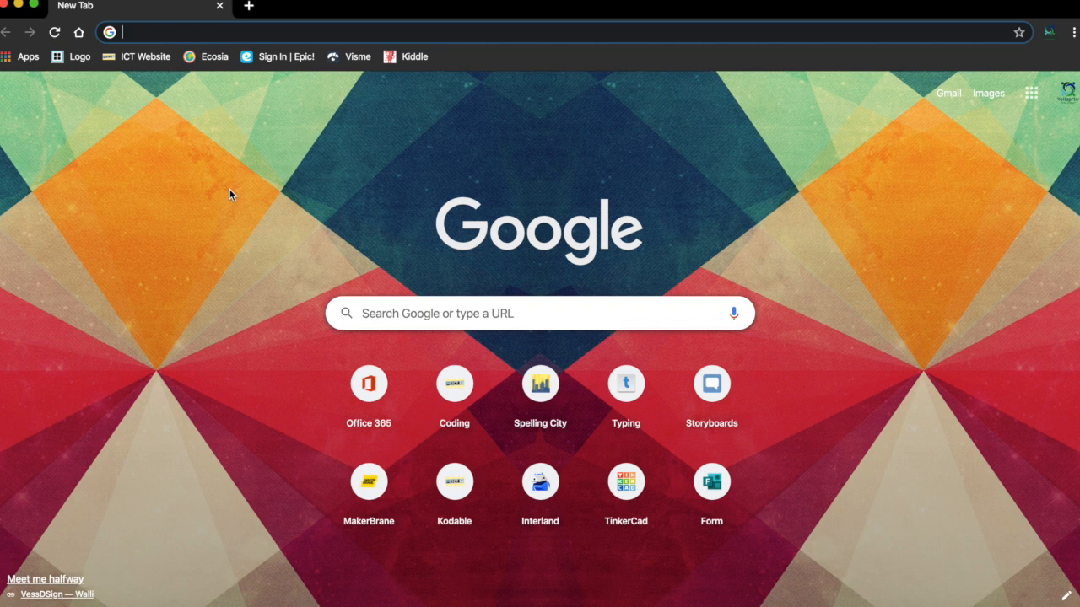
mouse_move(415, 53)
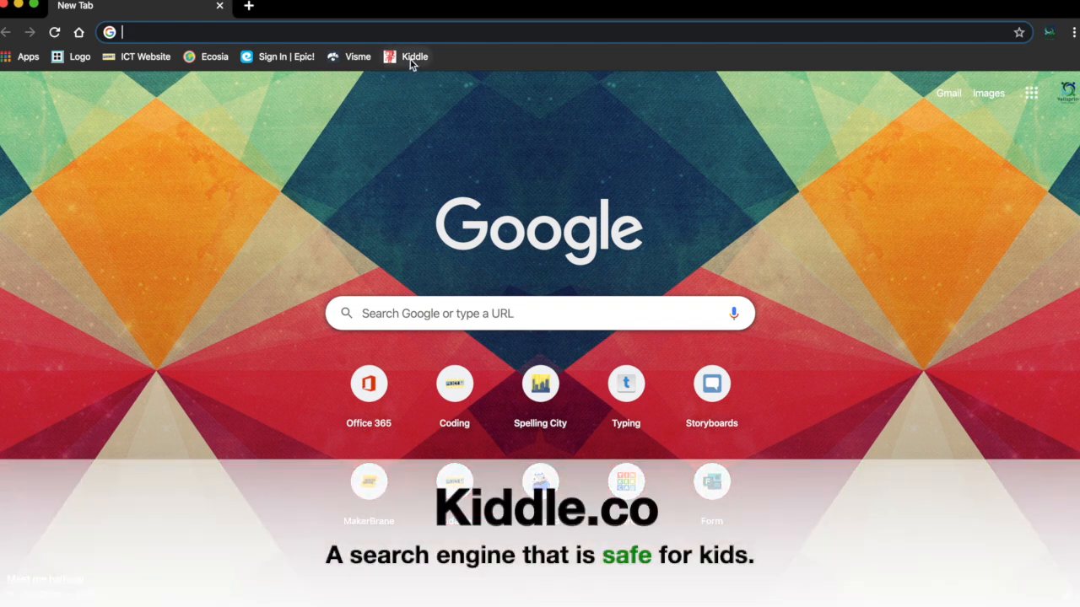
mouse_move(411, 64)
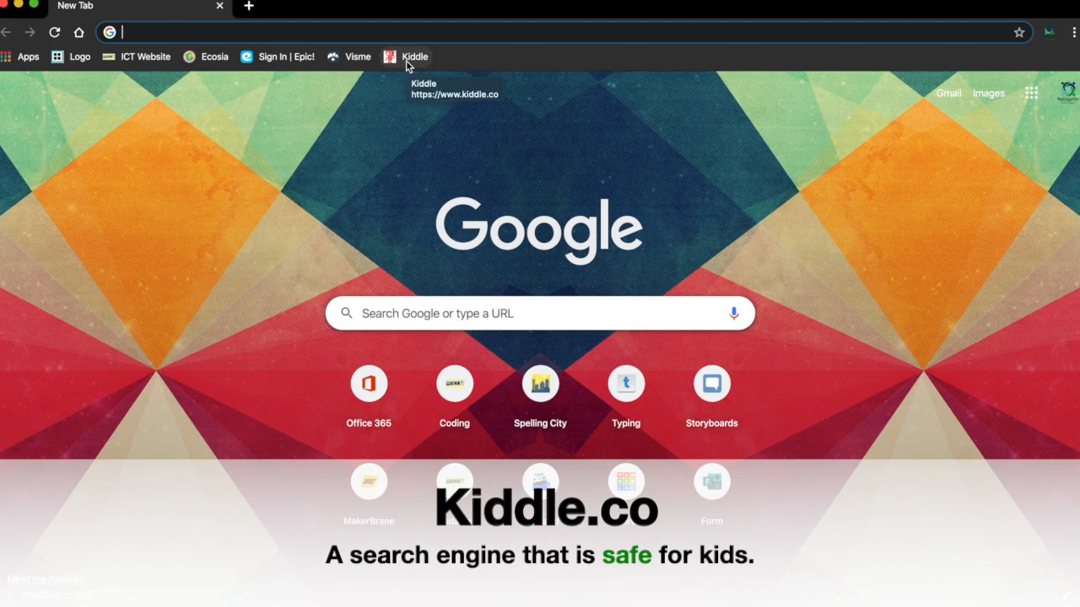
Go to Kiddle via the bookmark and enter 'Animals Habitats' in the search box.
left_click(405, 58)
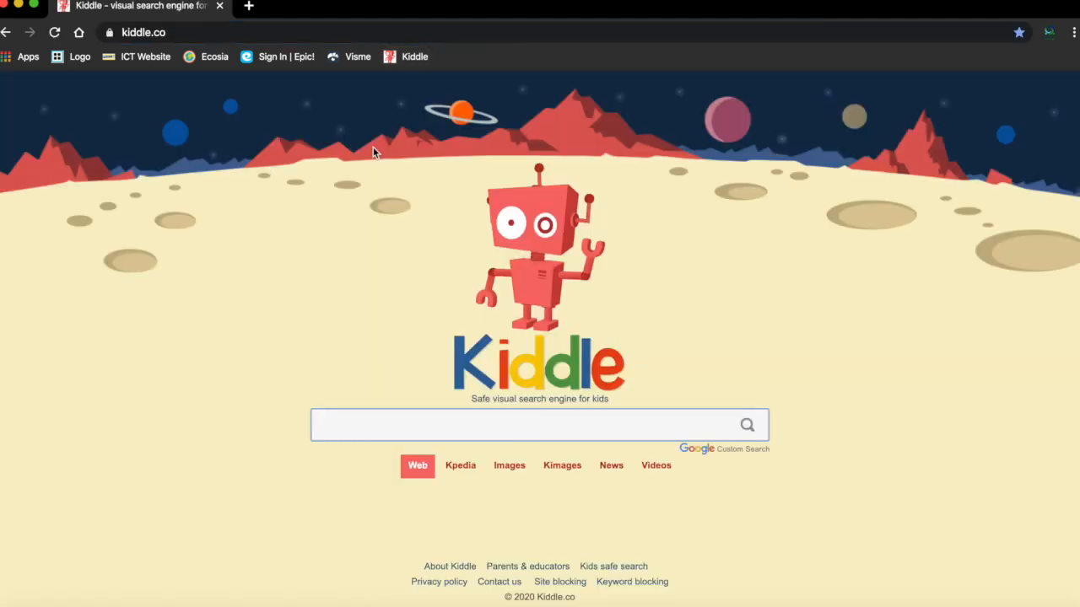
mouse_move(627, 257)
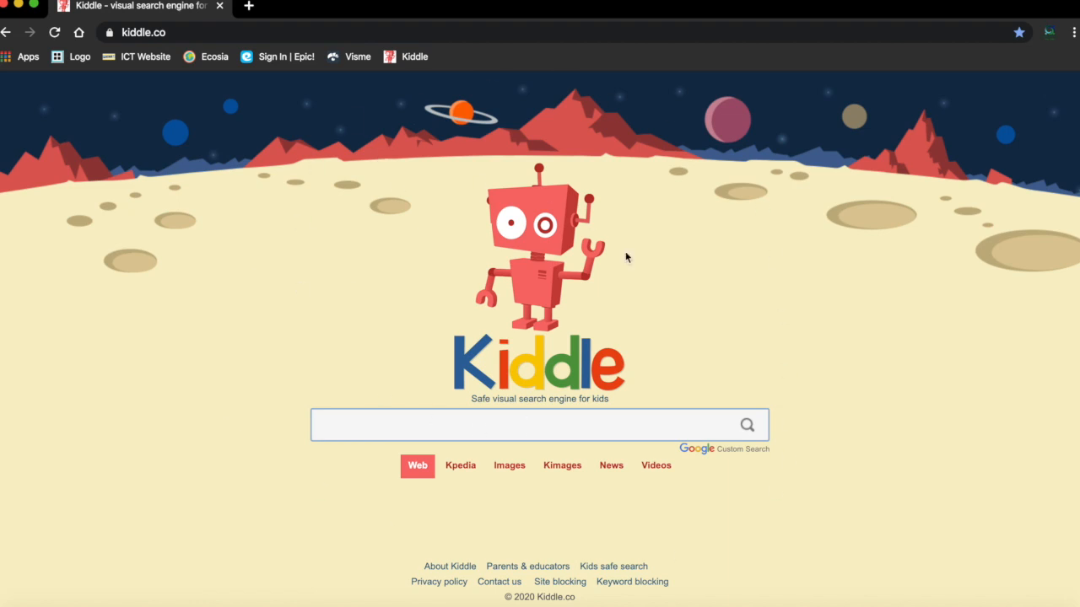
mouse_move(649, 273)
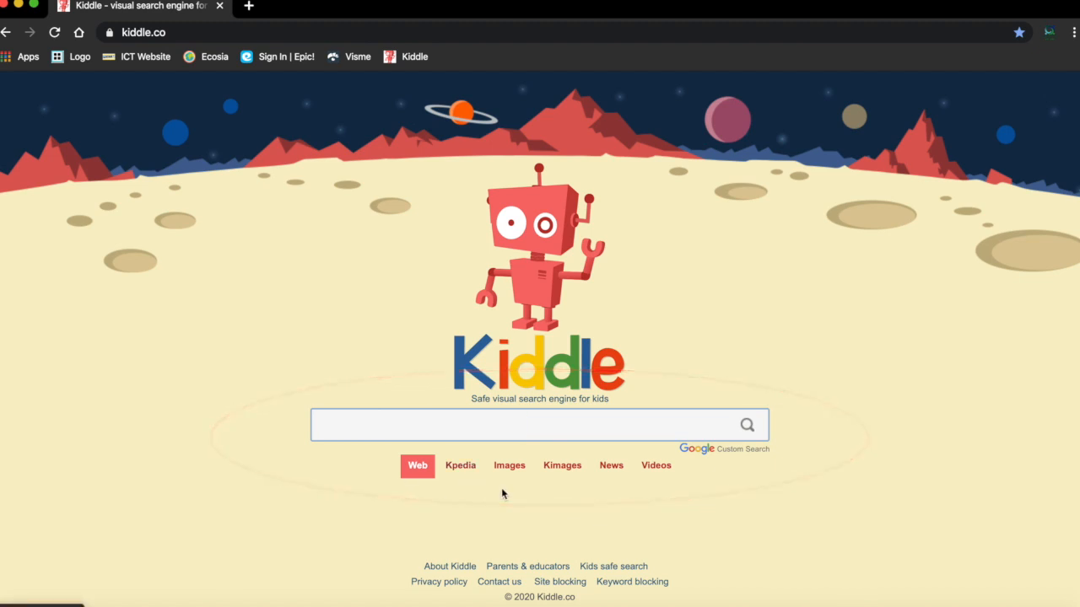
mouse_move(562, 476)
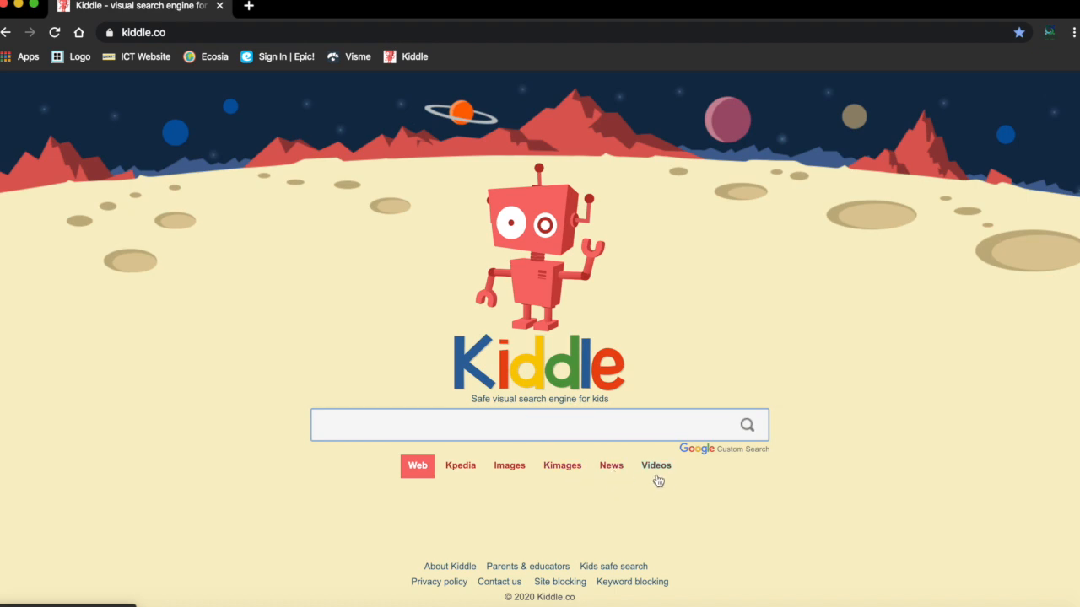
mouse_move(550, 425)
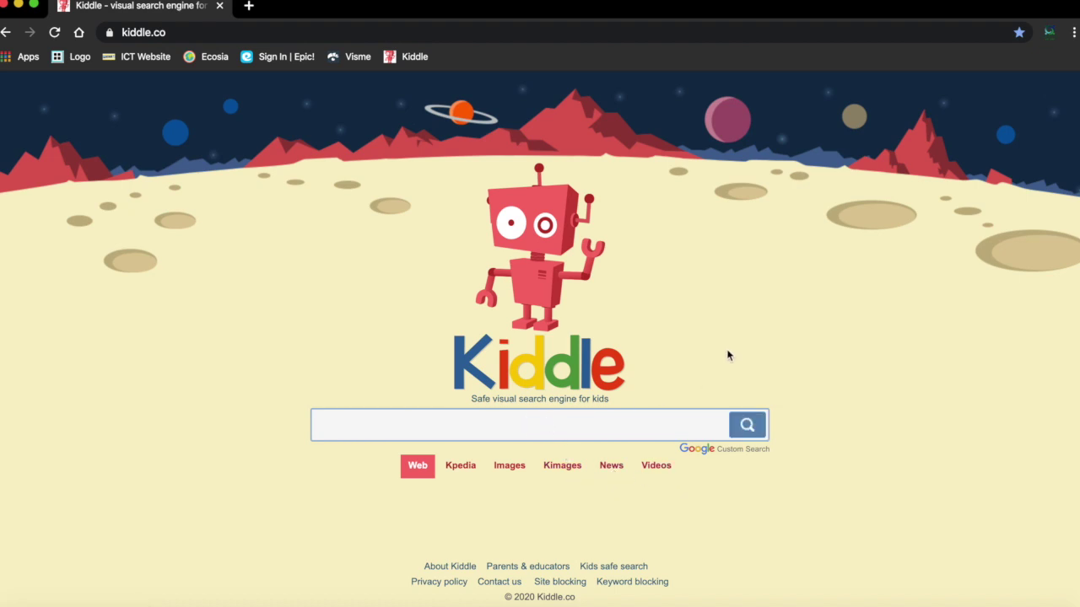
type("Animals Habita")
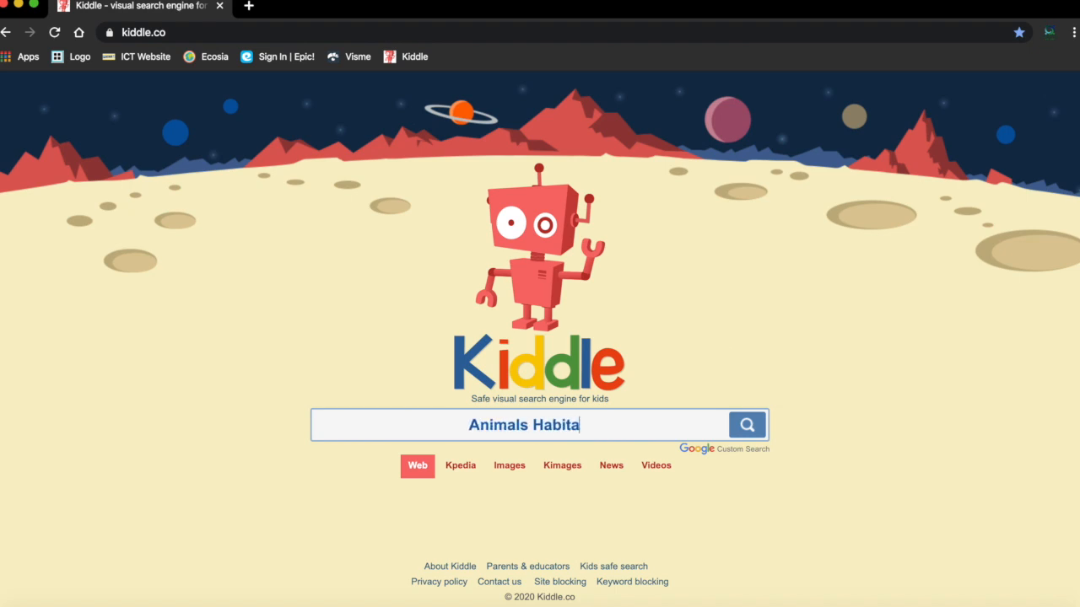
type("s")
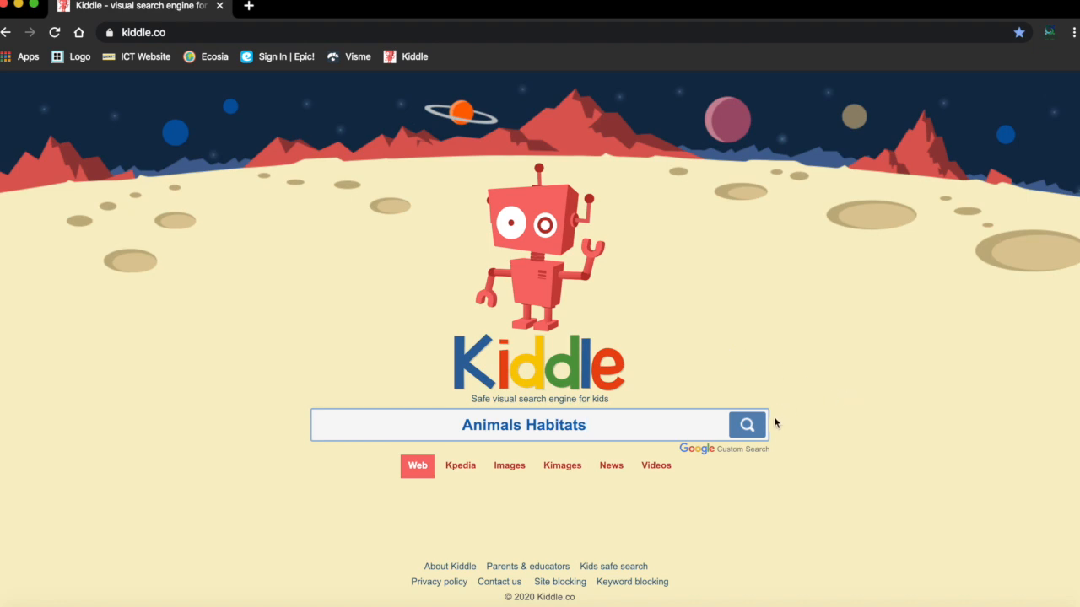
Submit the 'Animals Habitats' search and scroll the web results down to the page numbers.
left_click(747, 425)
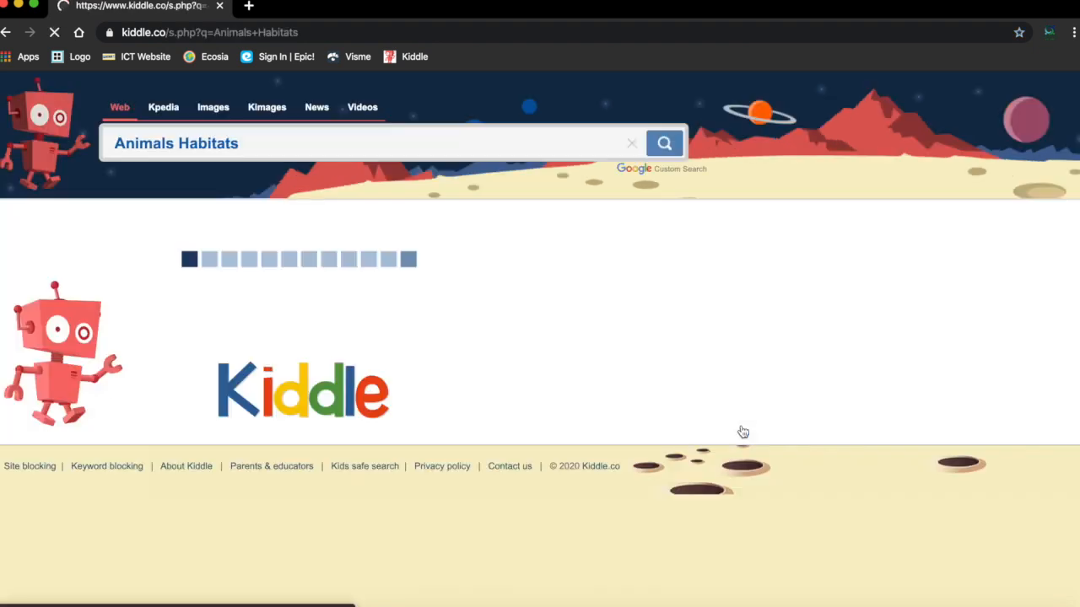
left_click(665, 141)
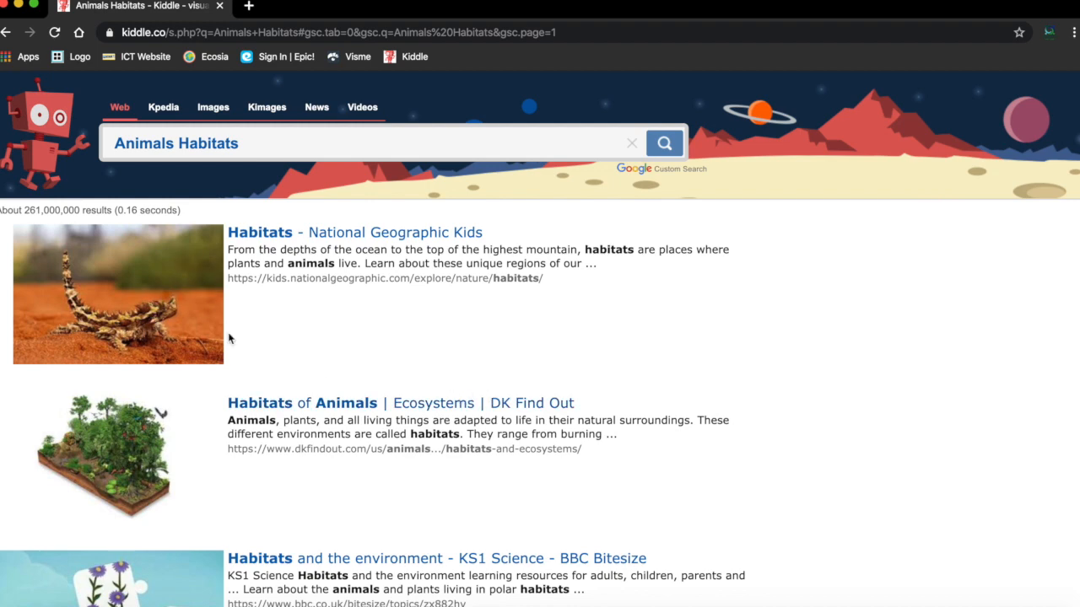
scroll("down", 3)
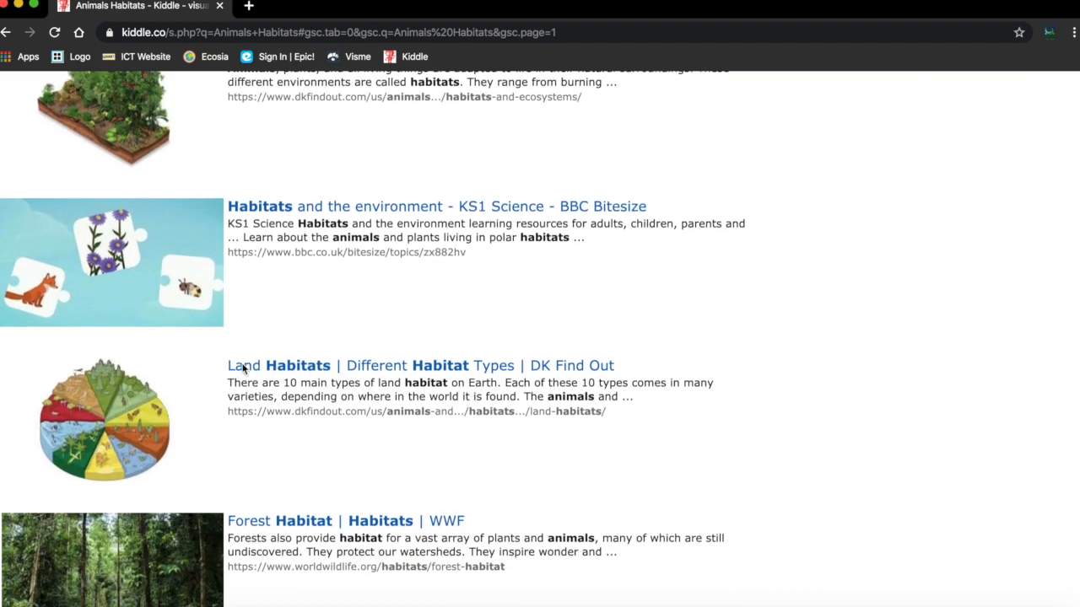
scroll("up", 3)
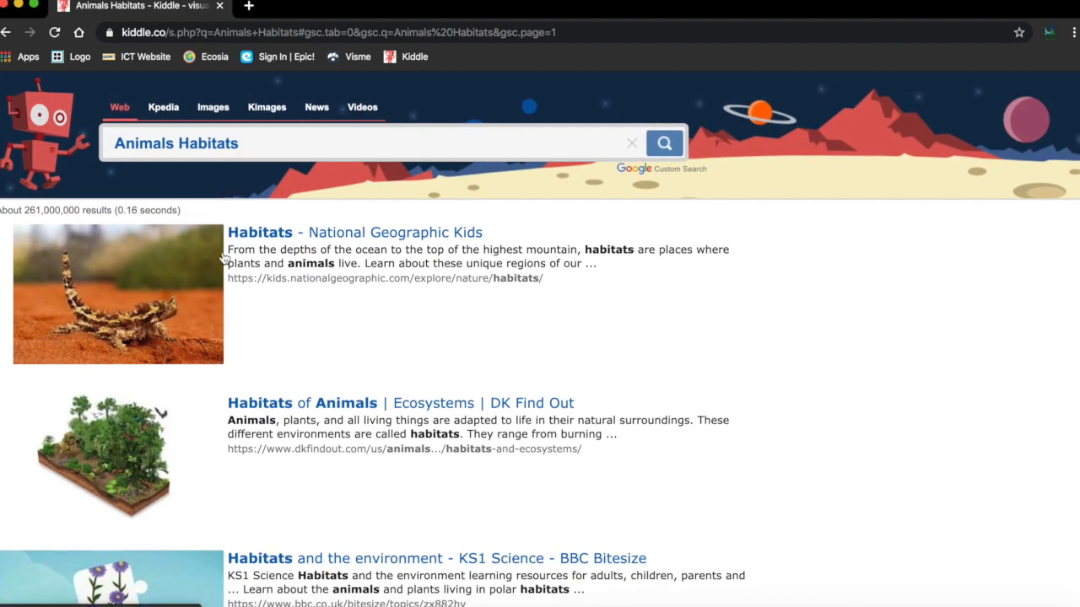
scroll("down", 3)
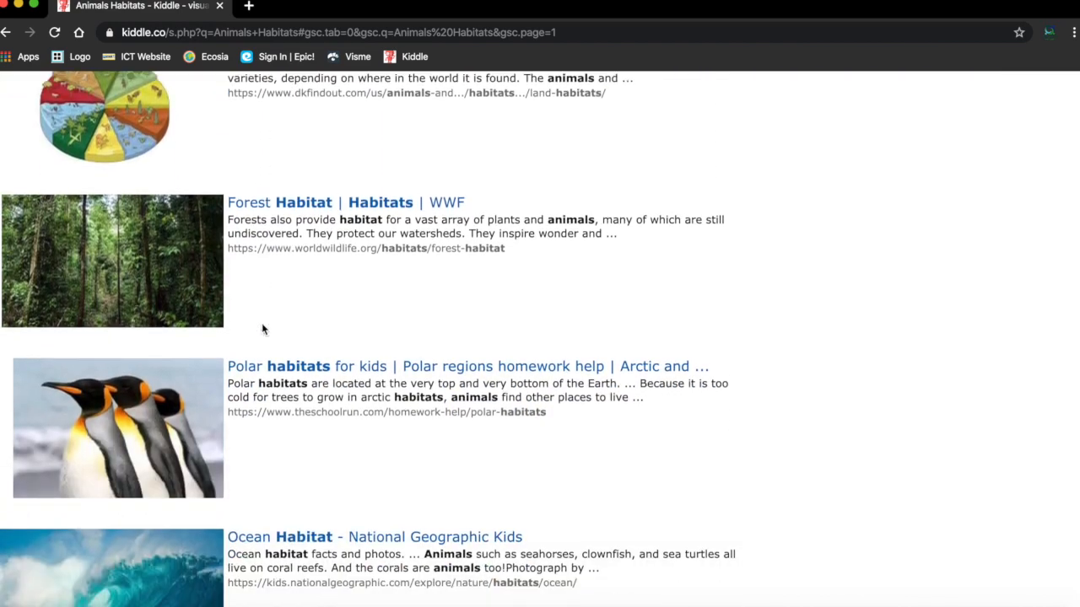
scroll("down", 3)
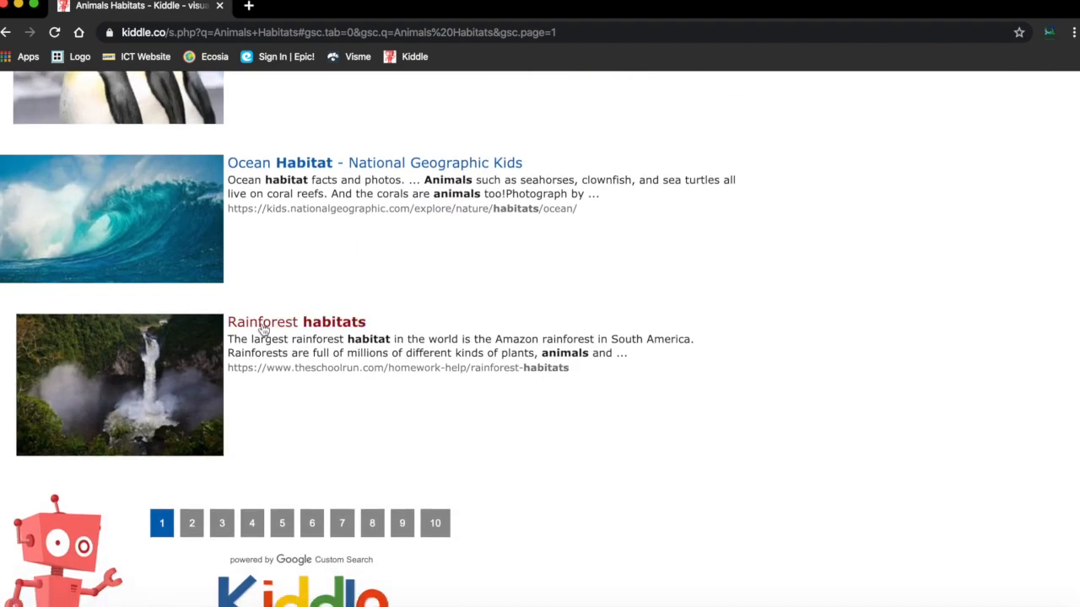
Go to results page 2, look through it, and open the WWF Polar Regions habitats result.
left_click(192, 523)
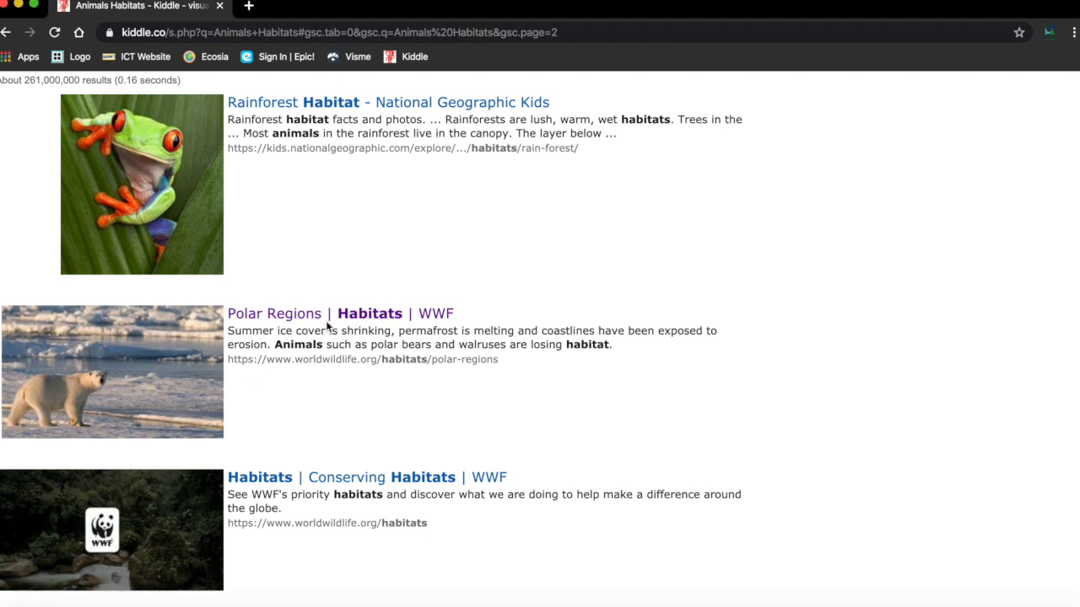
mouse_move(447, 101)
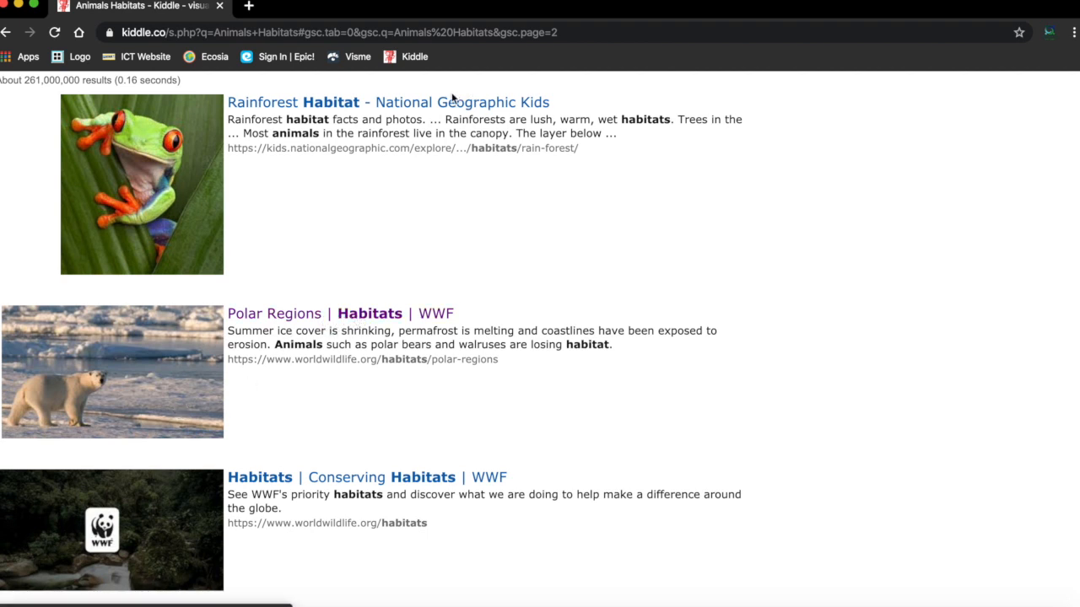
mouse_move(428, 318)
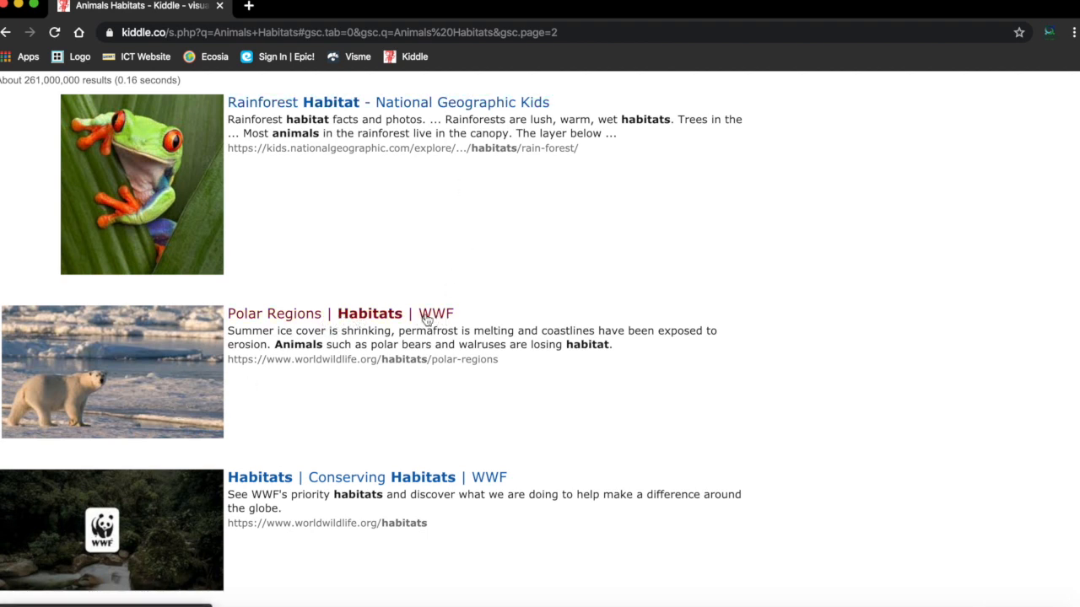
mouse_move(452, 324)
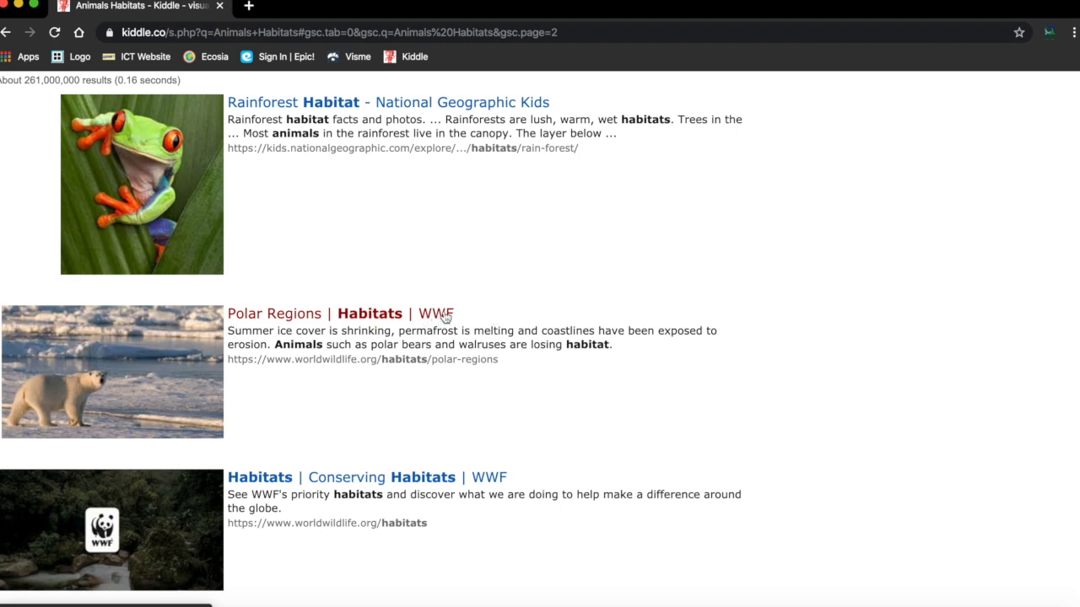
scroll("down", 3)
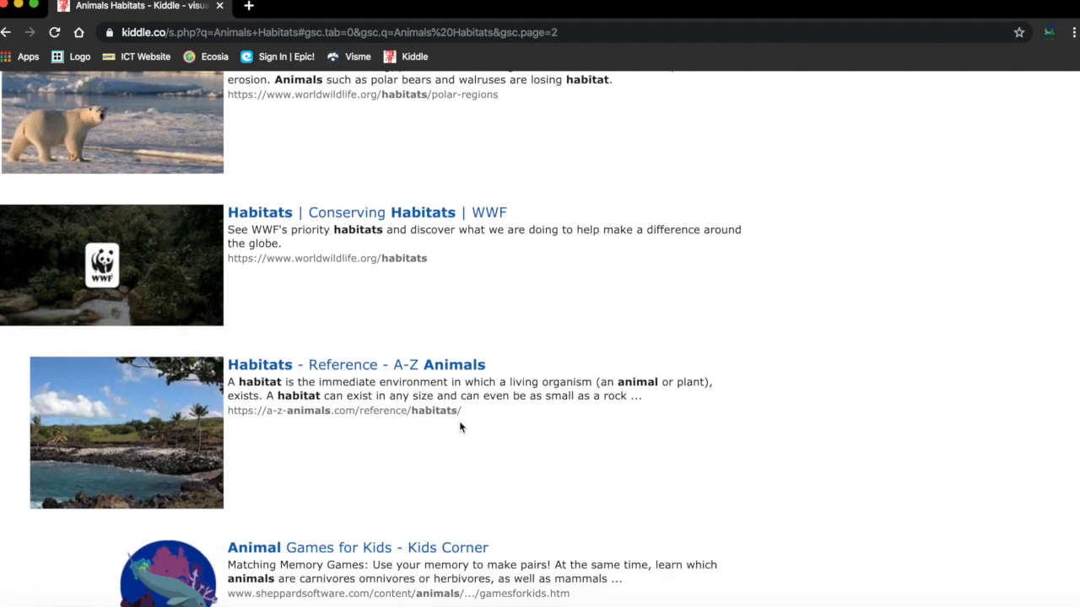
scroll("down", 3)
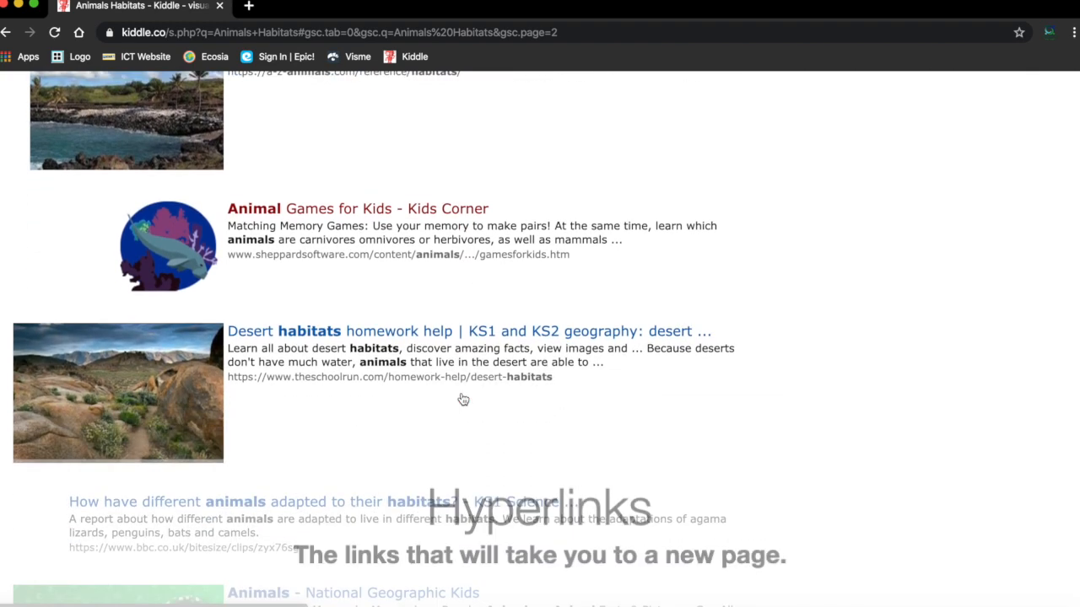
scroll("up", 3)
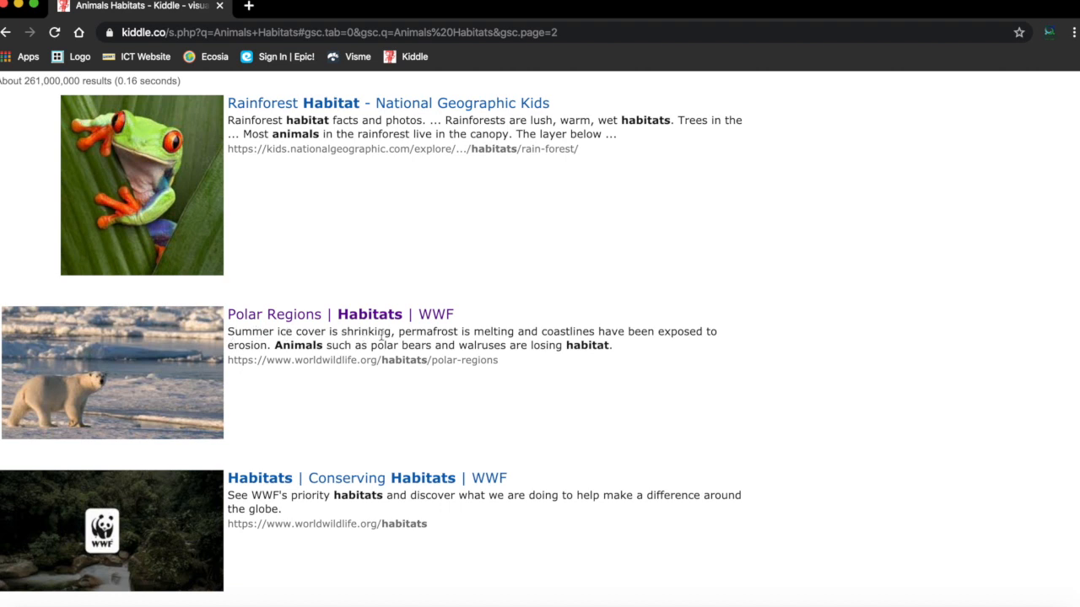
mouse_move(307, 374)
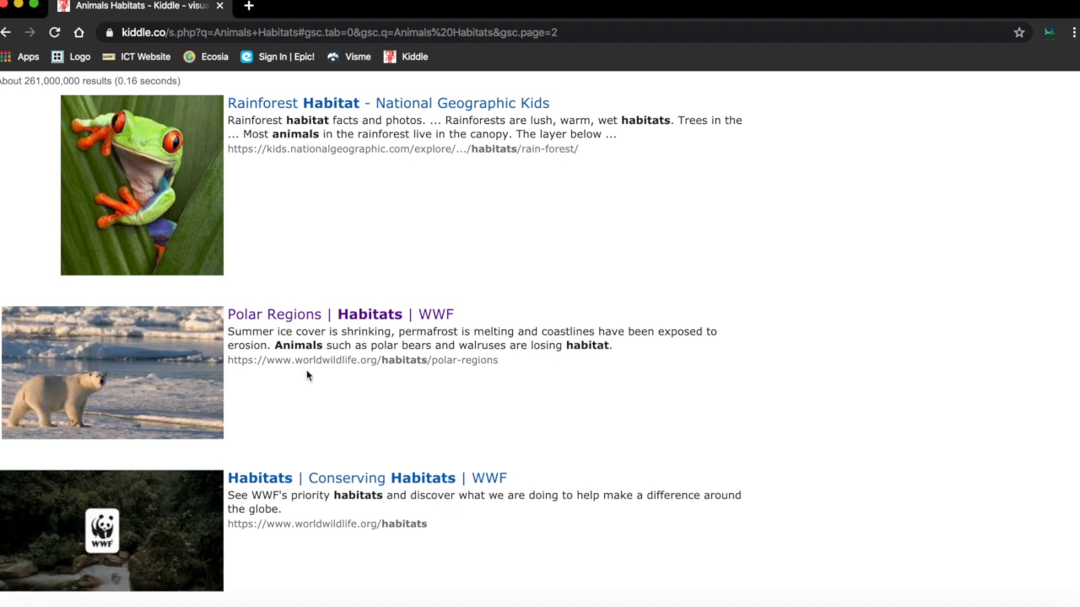
mouse_move(339, 361)
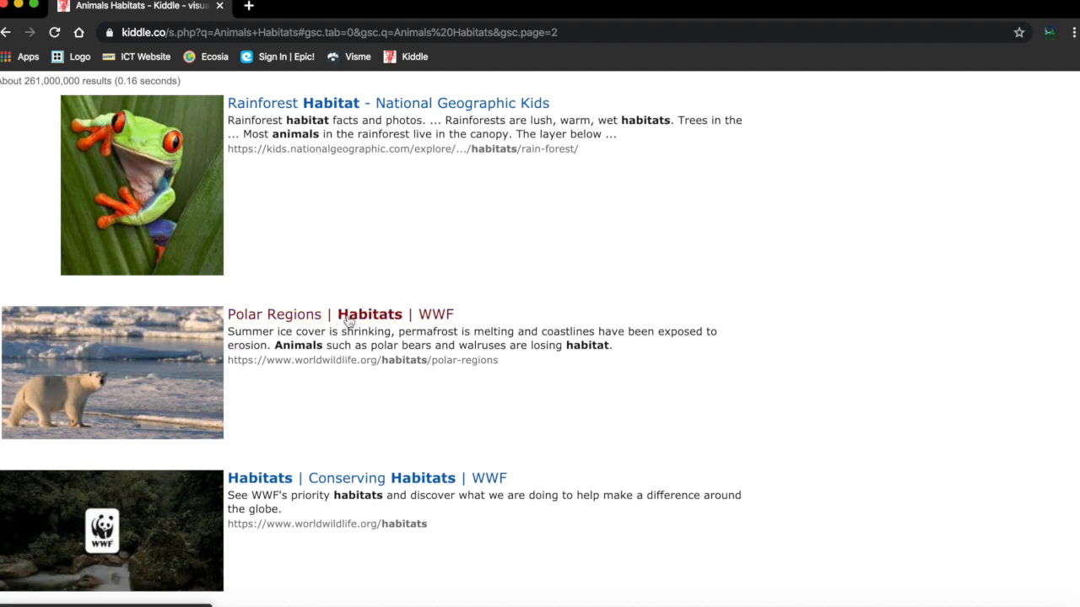
left_click(367, 315)
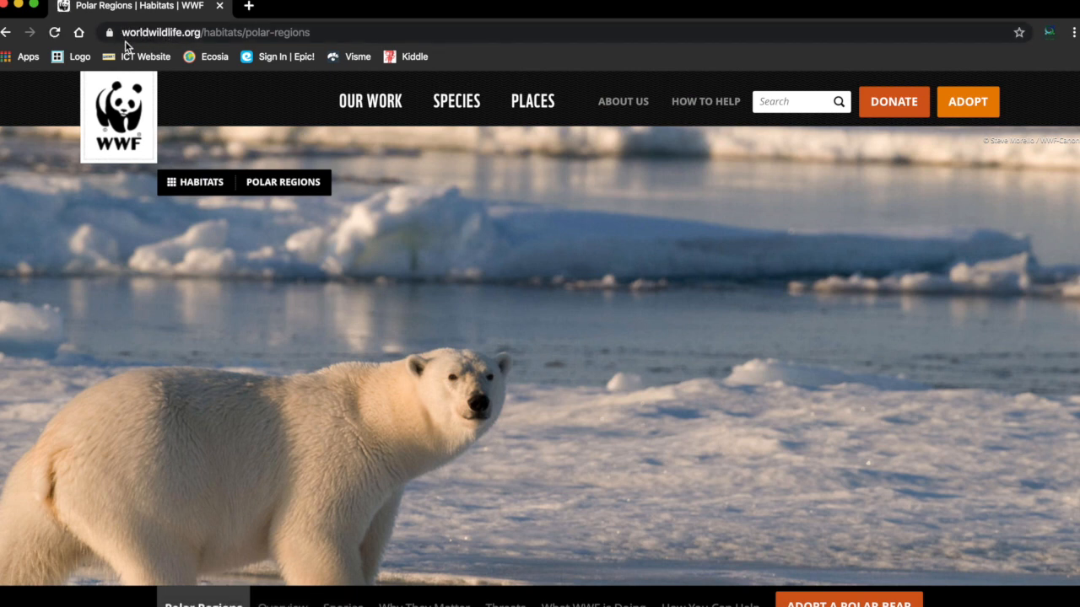
mouse_move(126, 54)
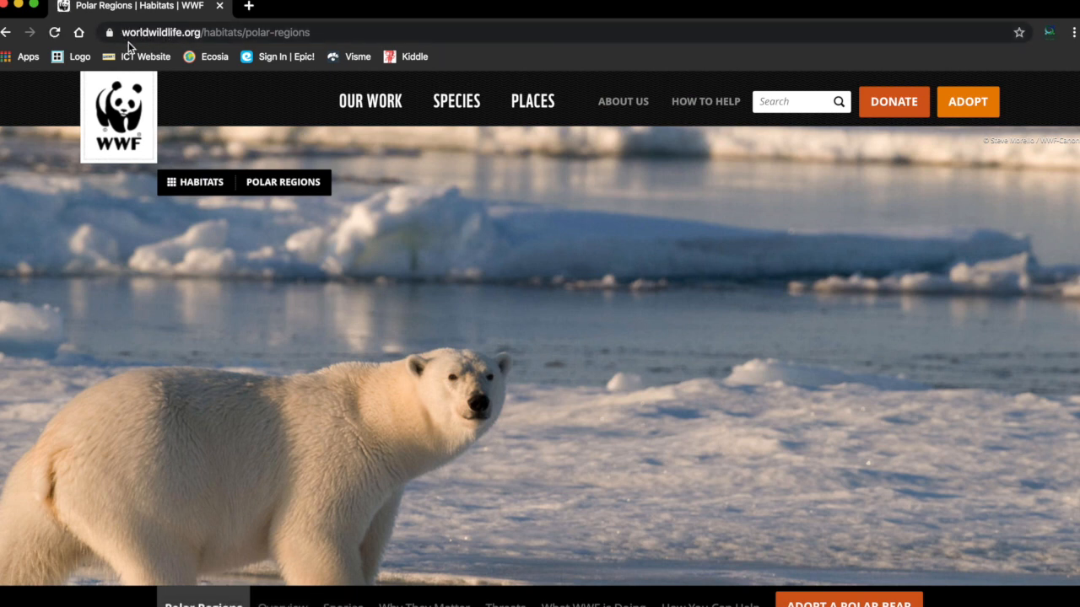
mouse_move(167, 52)
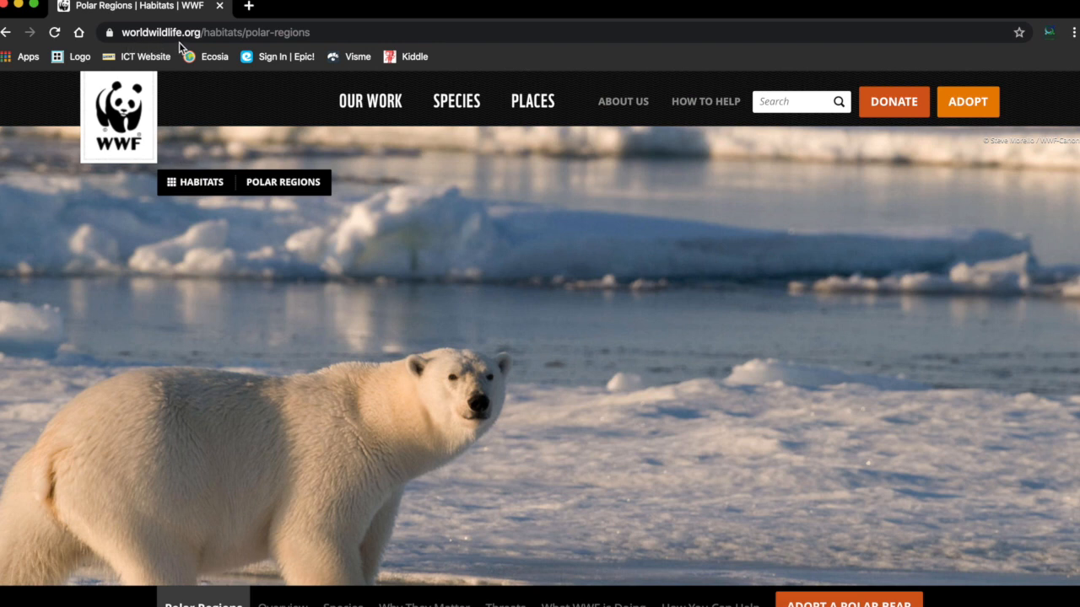
mouse_move(196, 46)
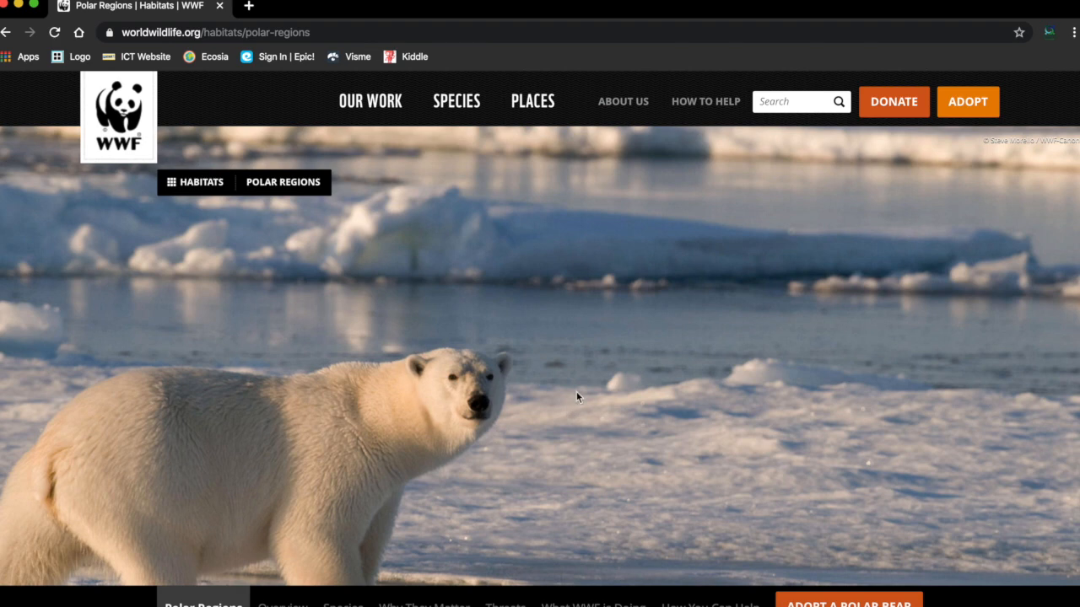
Scroll the WWF Polar Regions page from the Overview down to the Species section.
scroll("down", 3)
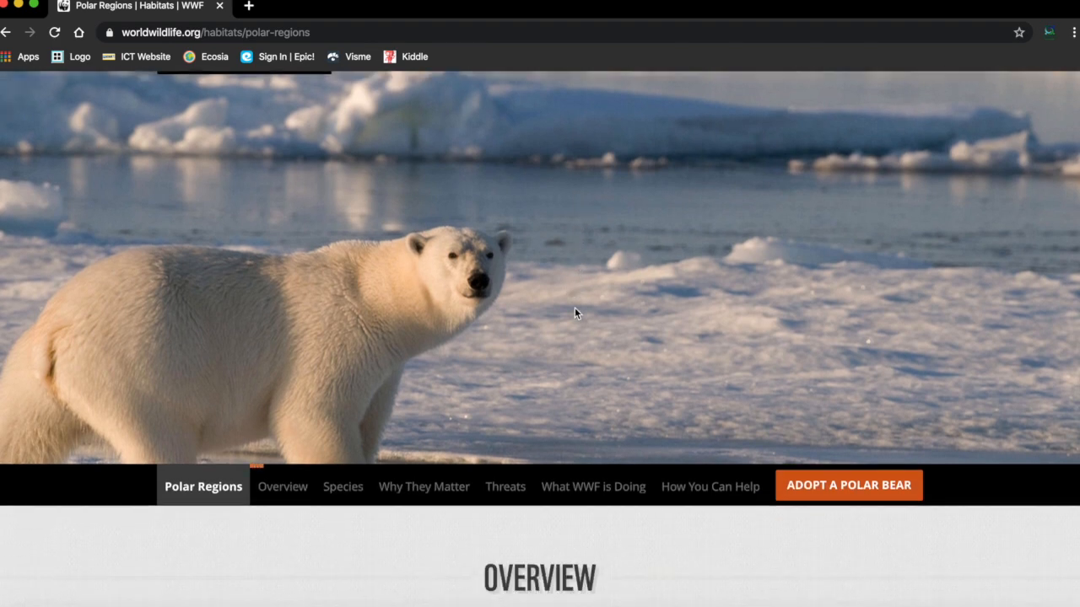
scroll("down", 3)
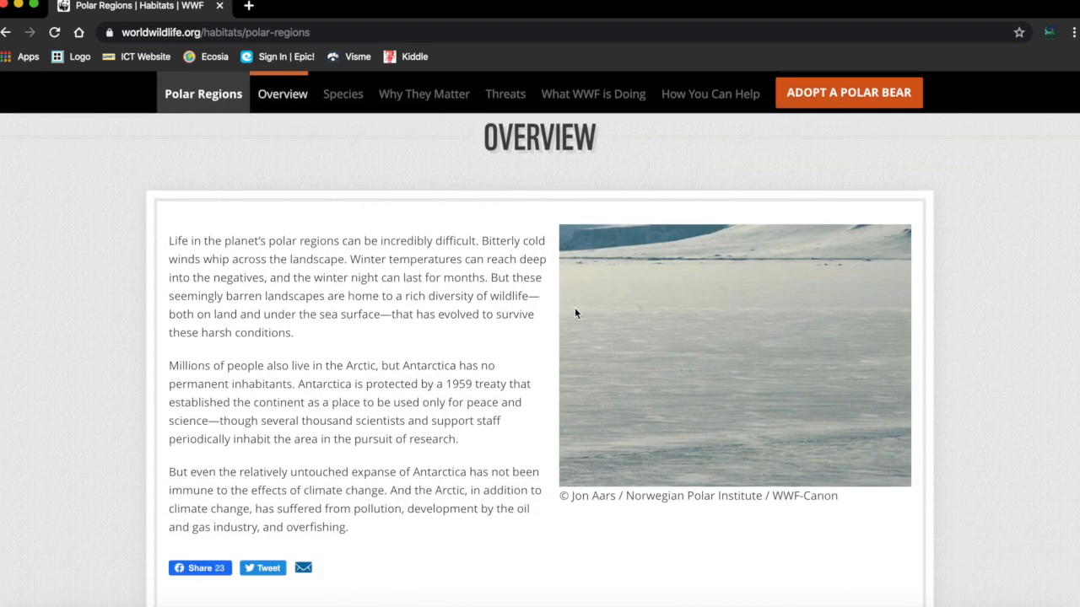
mouse_move(548, 452)
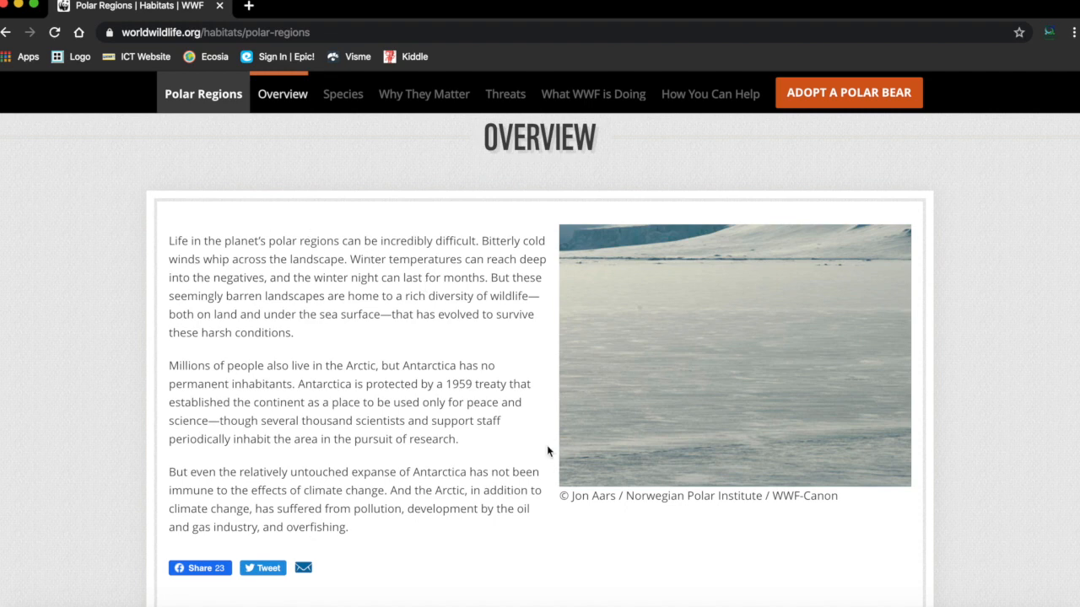
scroll("down", 3)
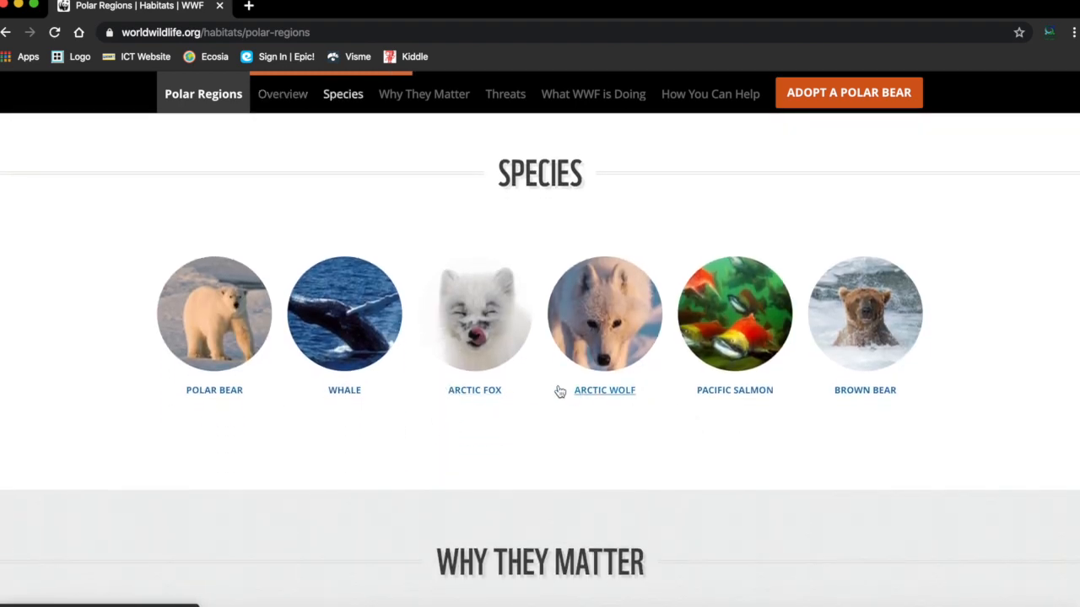
mouse_move(40, 96)
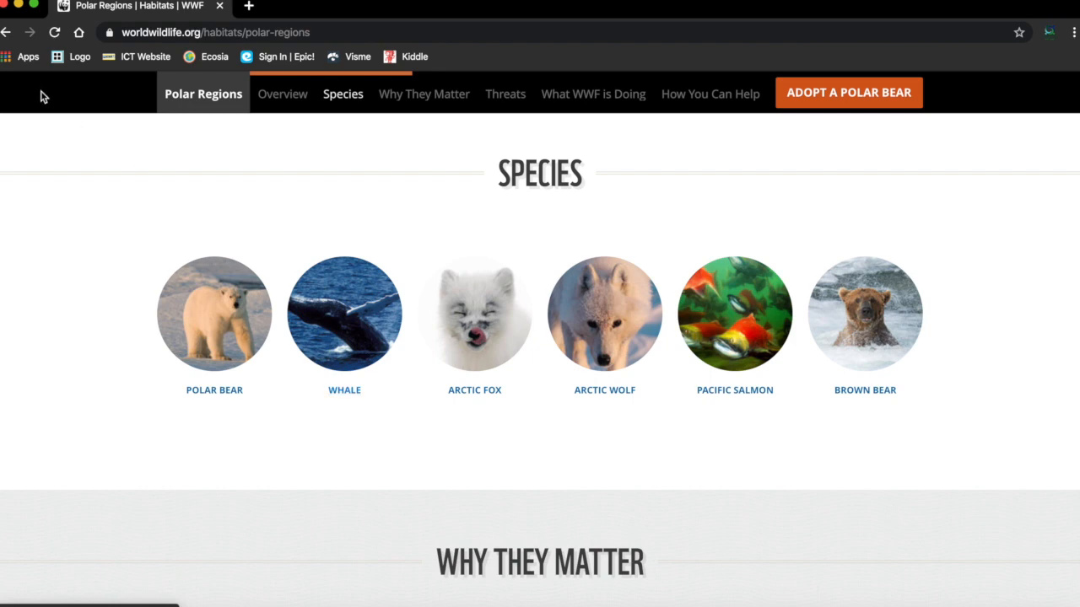
mouse_move(9, 41)
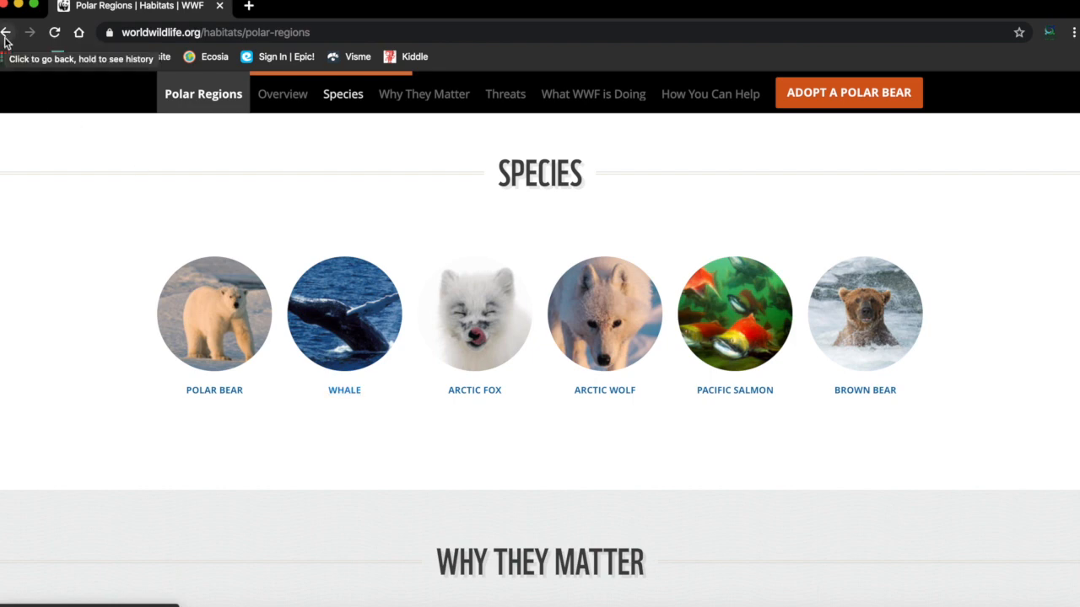
Go back to the Kiddle results and browse the Kpedia tab's Habitat articles for kids.
left_click(10, 32)
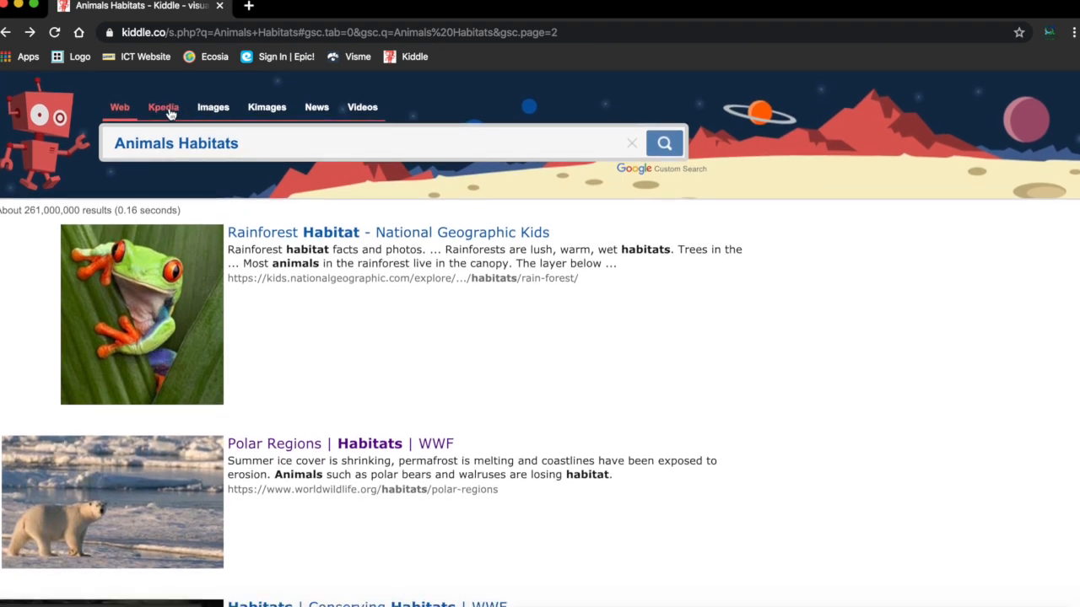
left_click(162, 108)
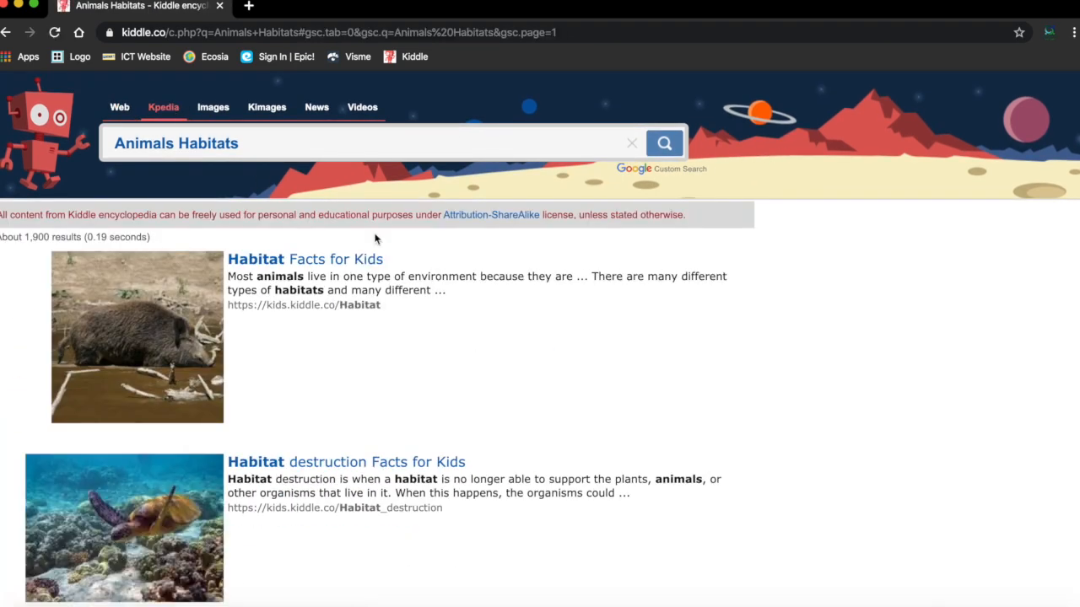
scroll("down", 3)
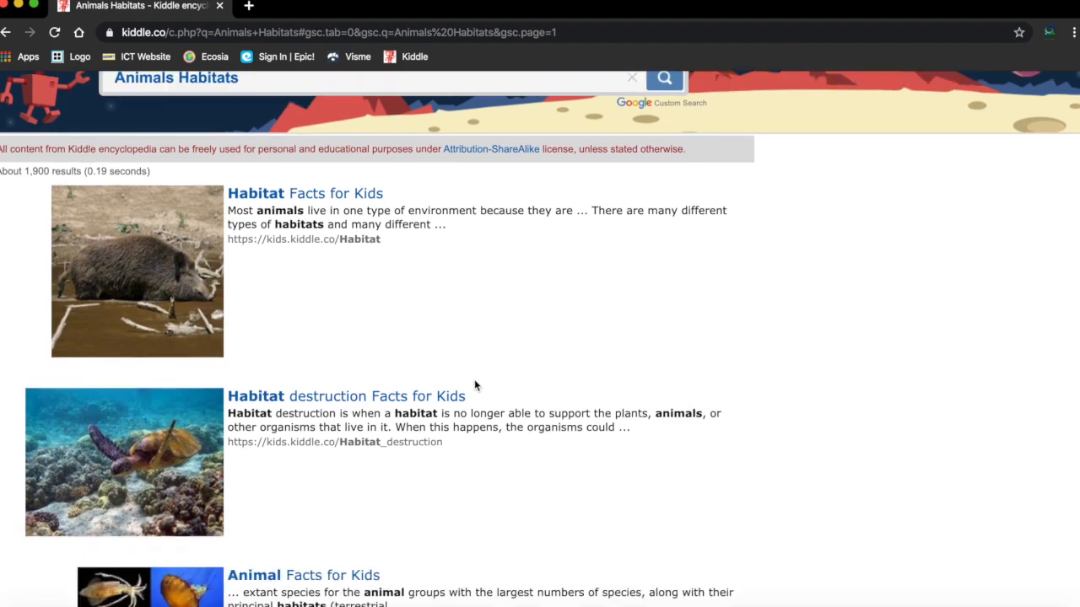
scroll("down", 3)
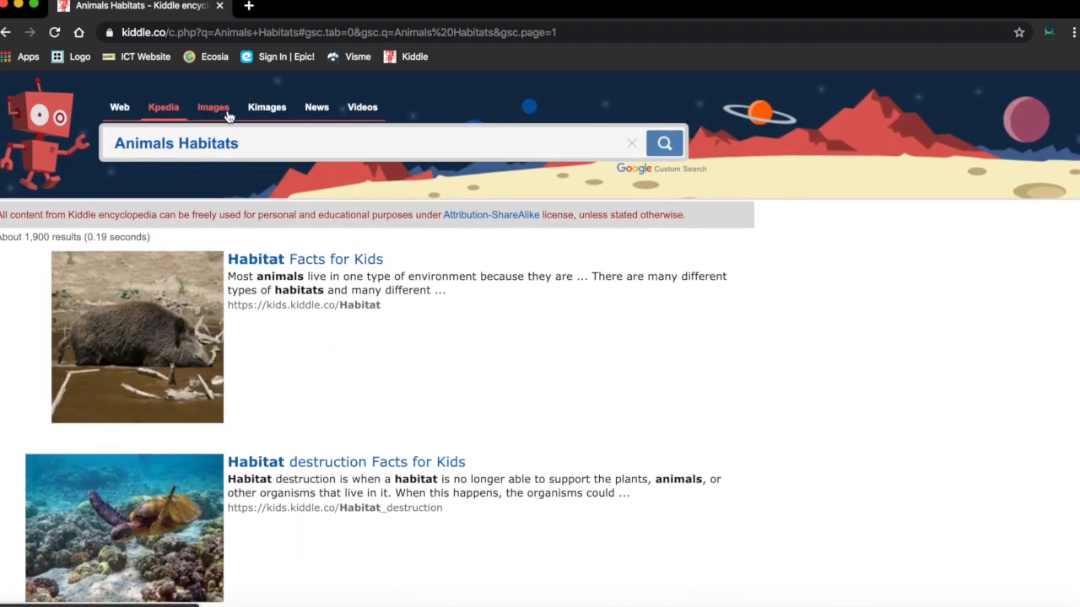
Switch to the Images tab and browse the grid of habitat and animal pictures.
left_click(212, 108)
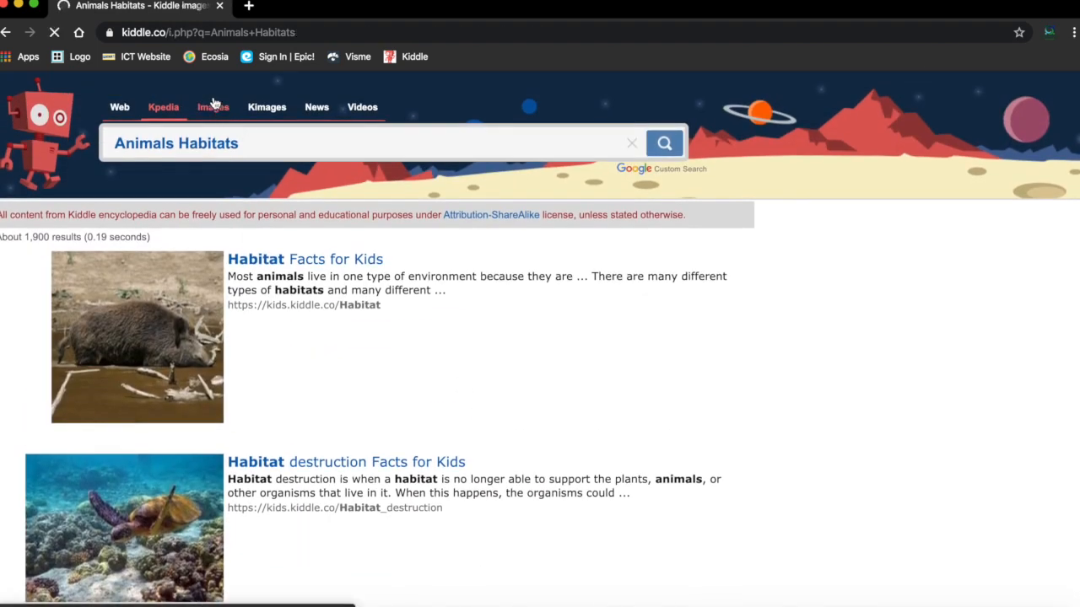
left_click(213, 107)
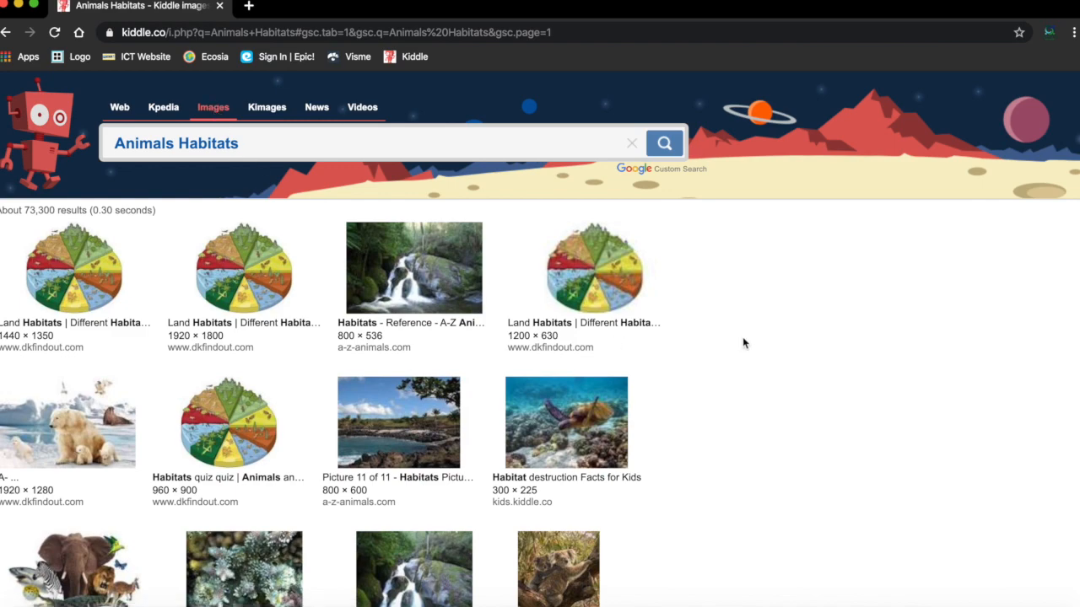
scroll("down", 3)
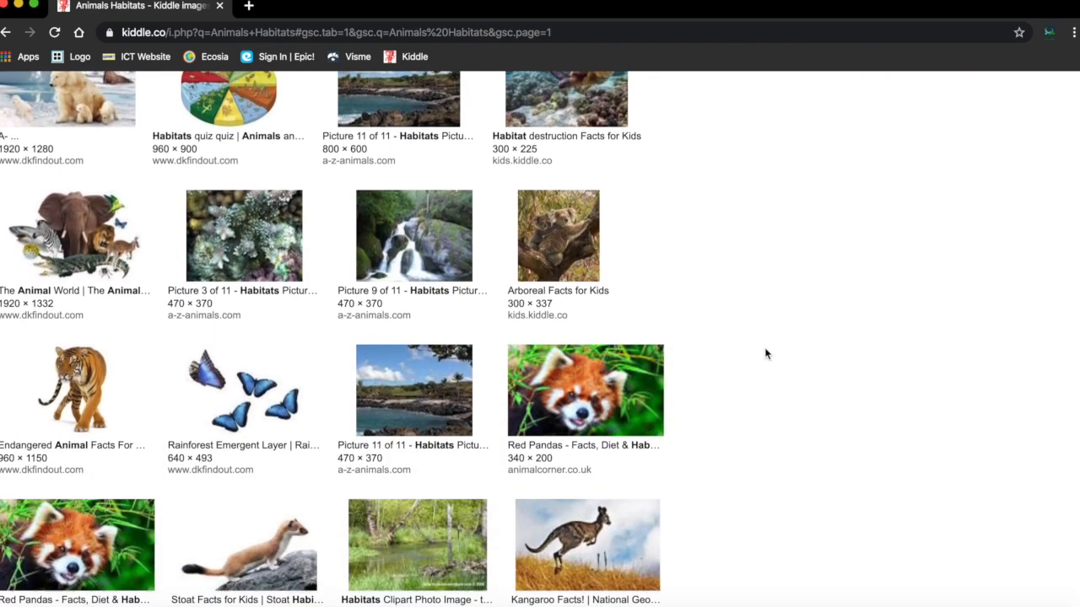
scroll("up", 3)
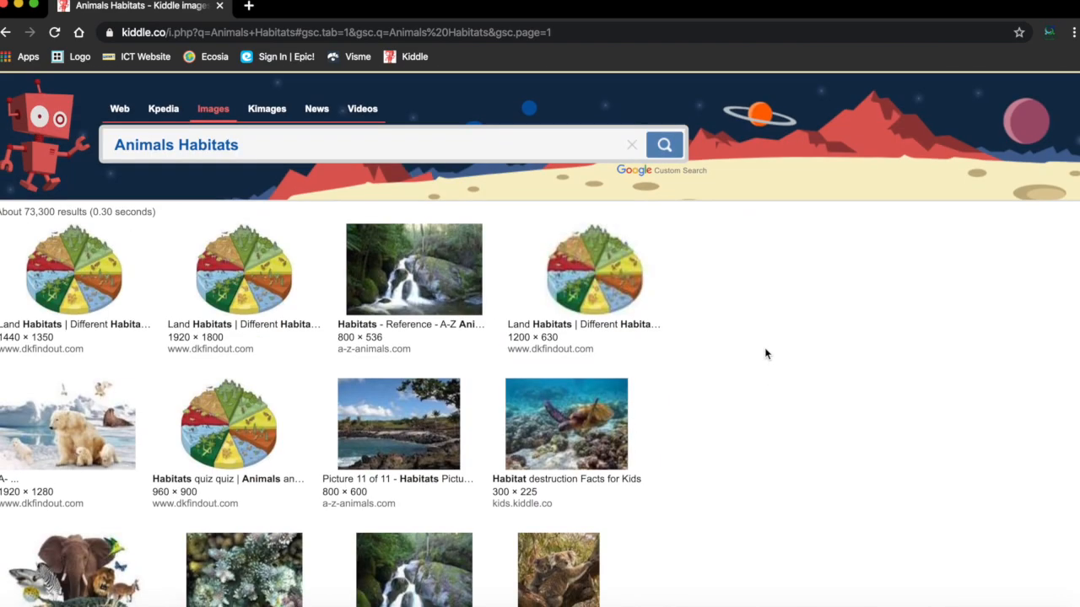
mouse_move(357, 125)
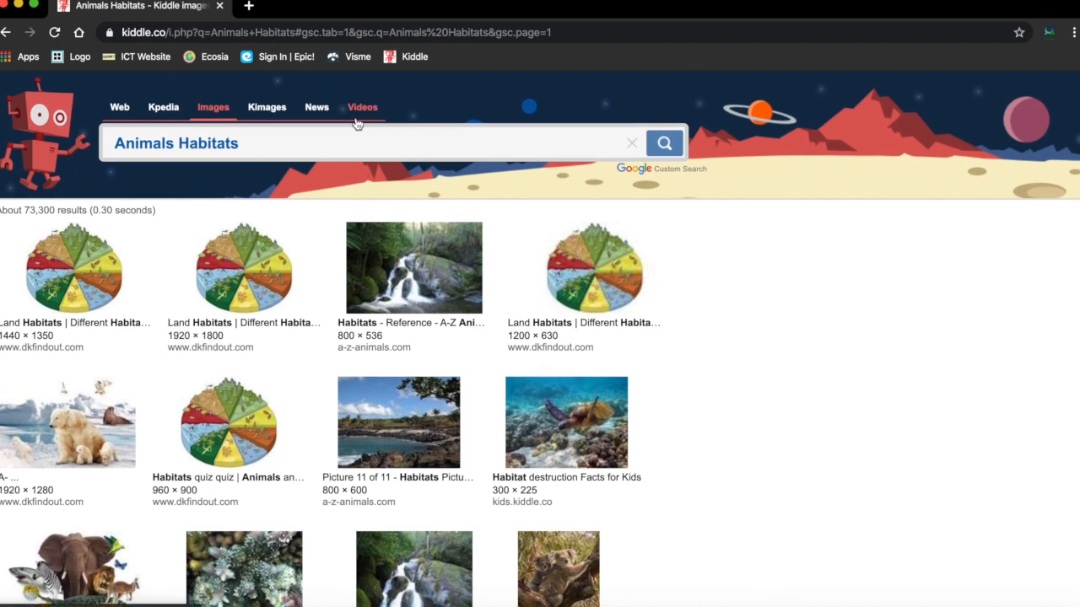
mouse_move(373, 116)
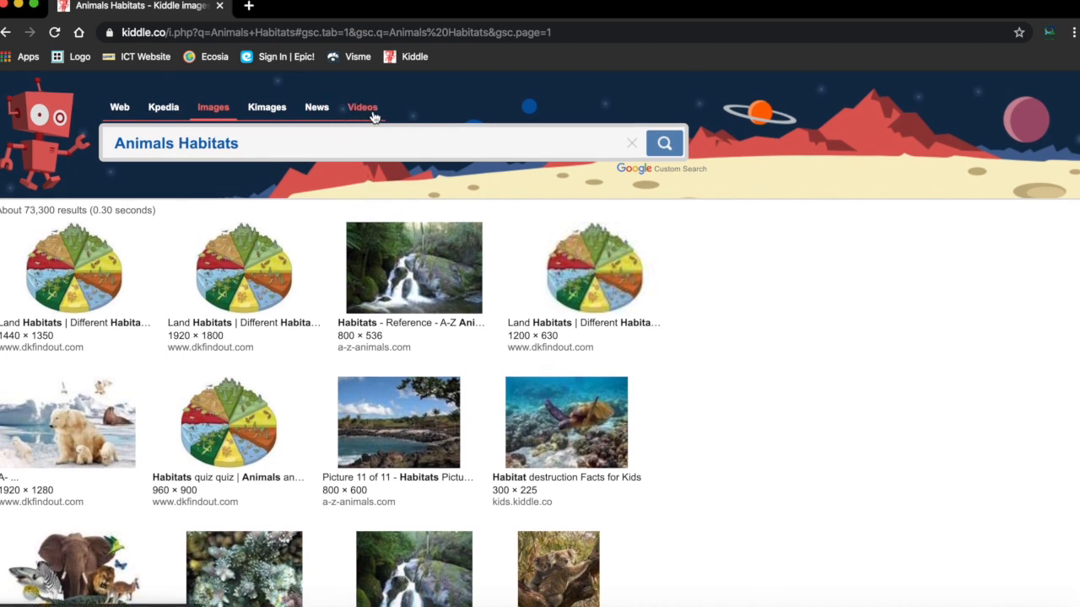
mouse_move(199, 169)
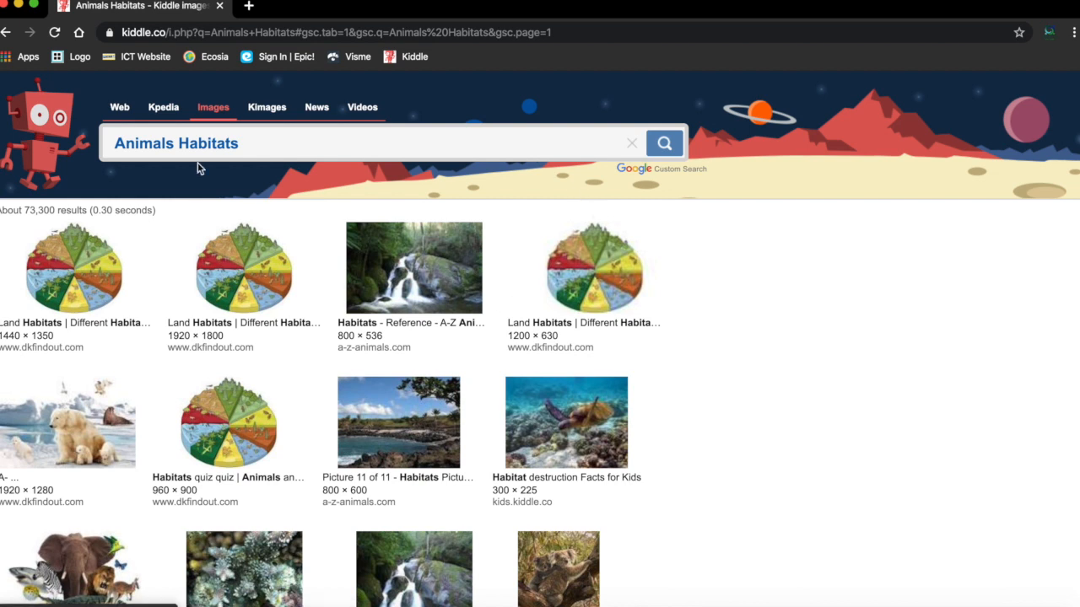
mouse_move(469, 385)
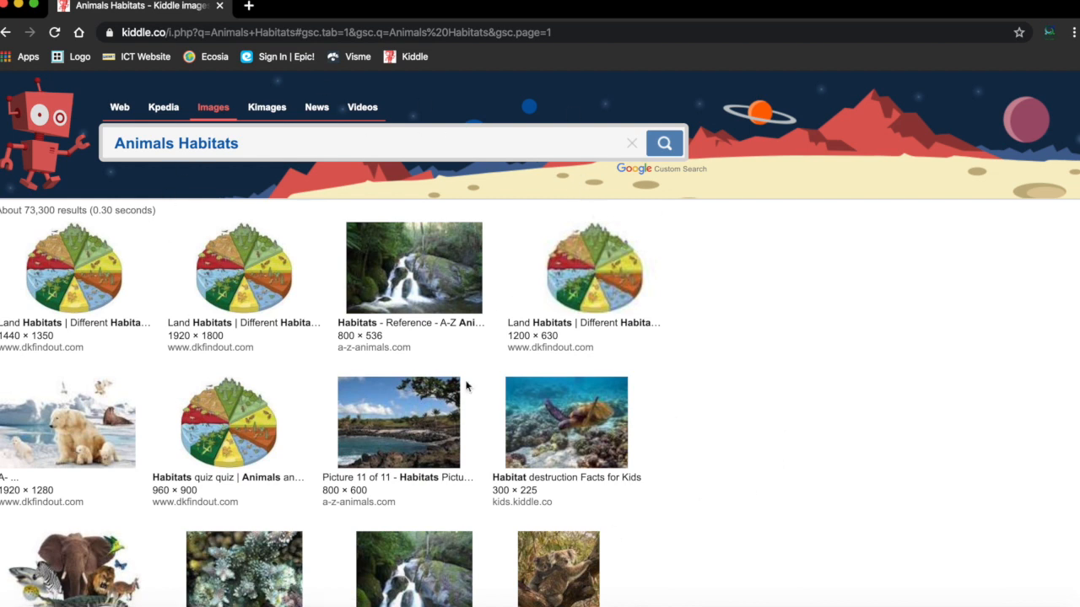
mouse_move(270, 173)
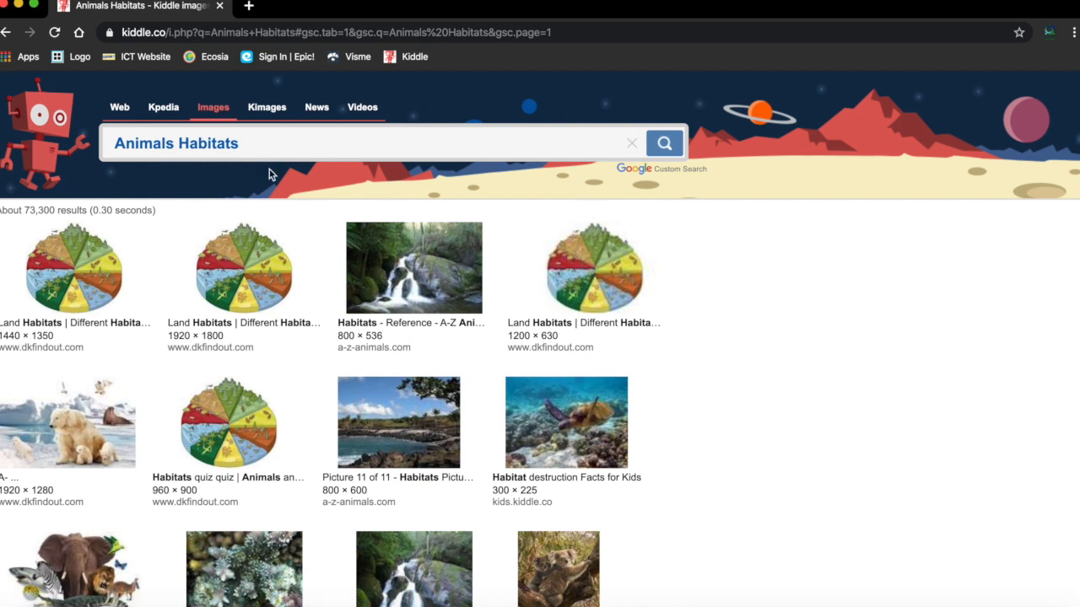
mouse_move(61, 132)
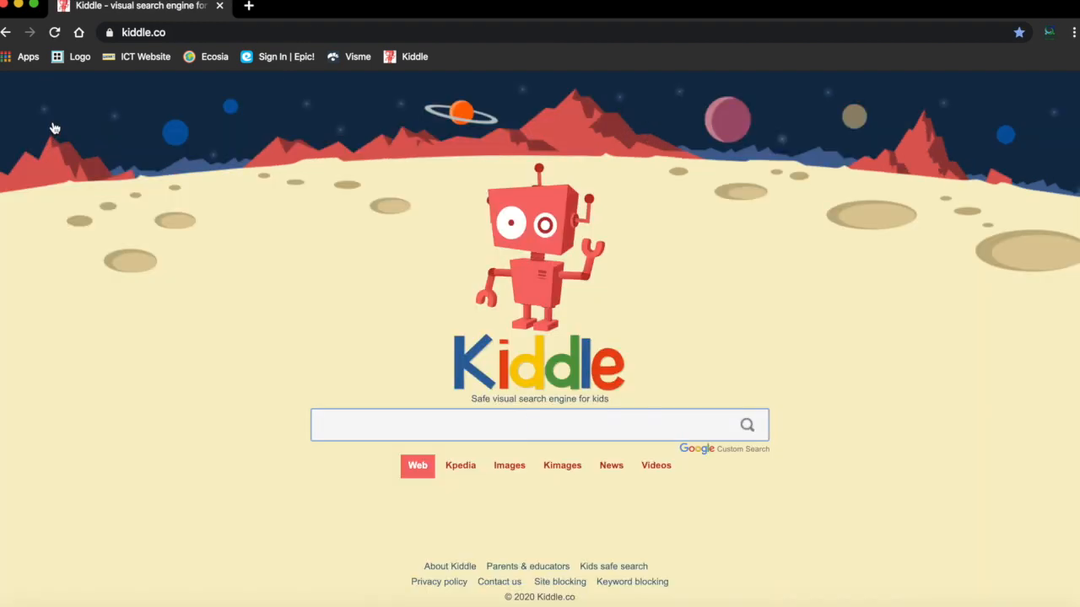
mouse_move(717, 314)
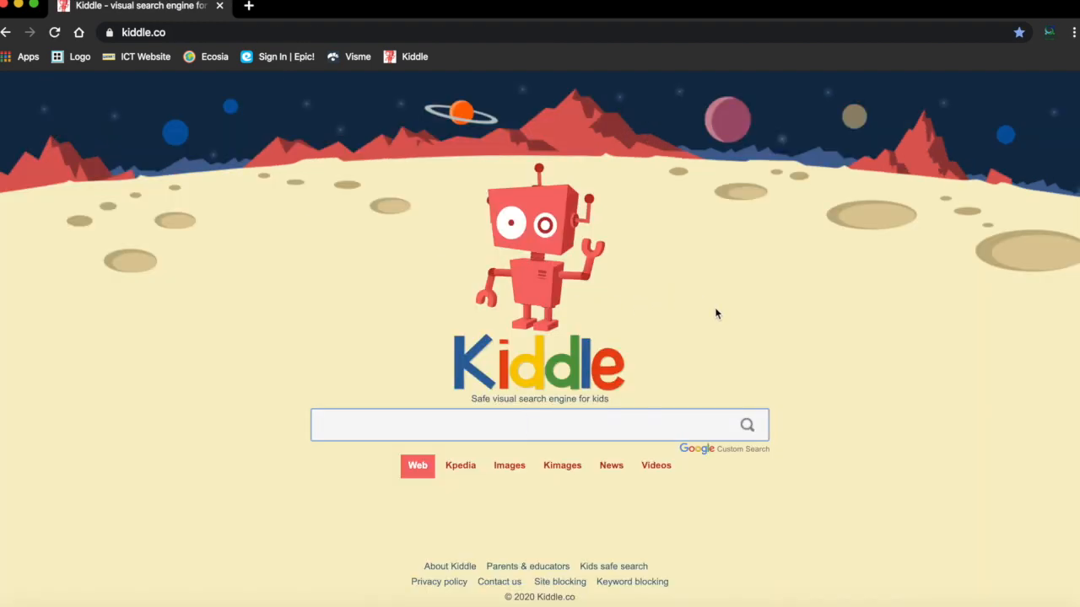